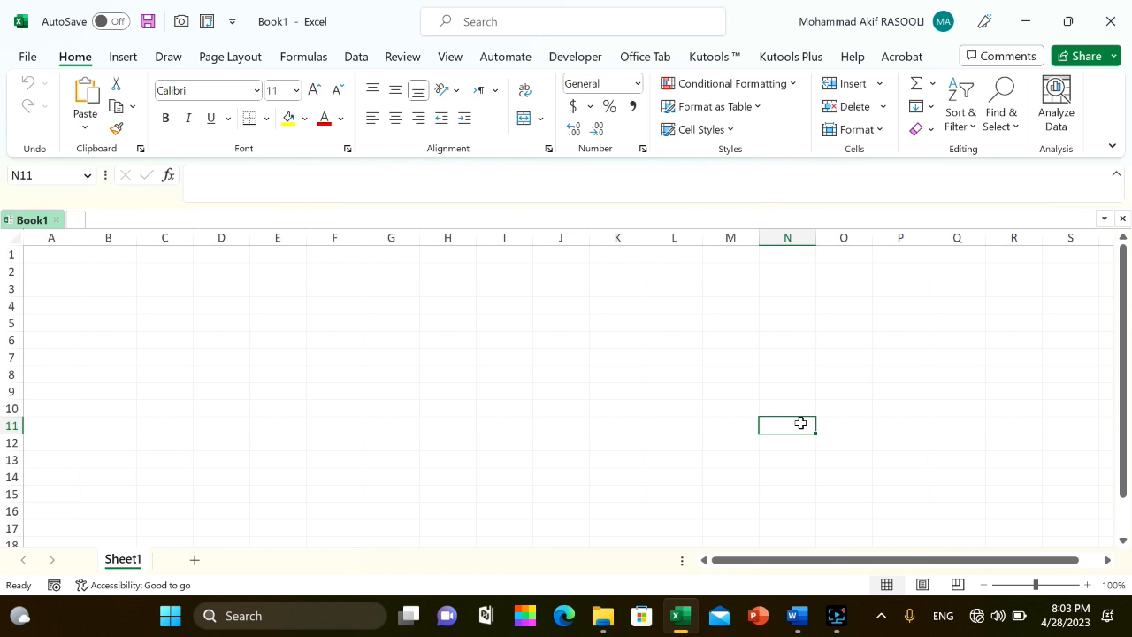
Step: Bring up the Visual Basic for Applications editor for the blank workbook Book1
{"action": "left_click", "coordinate": [559, 371]}
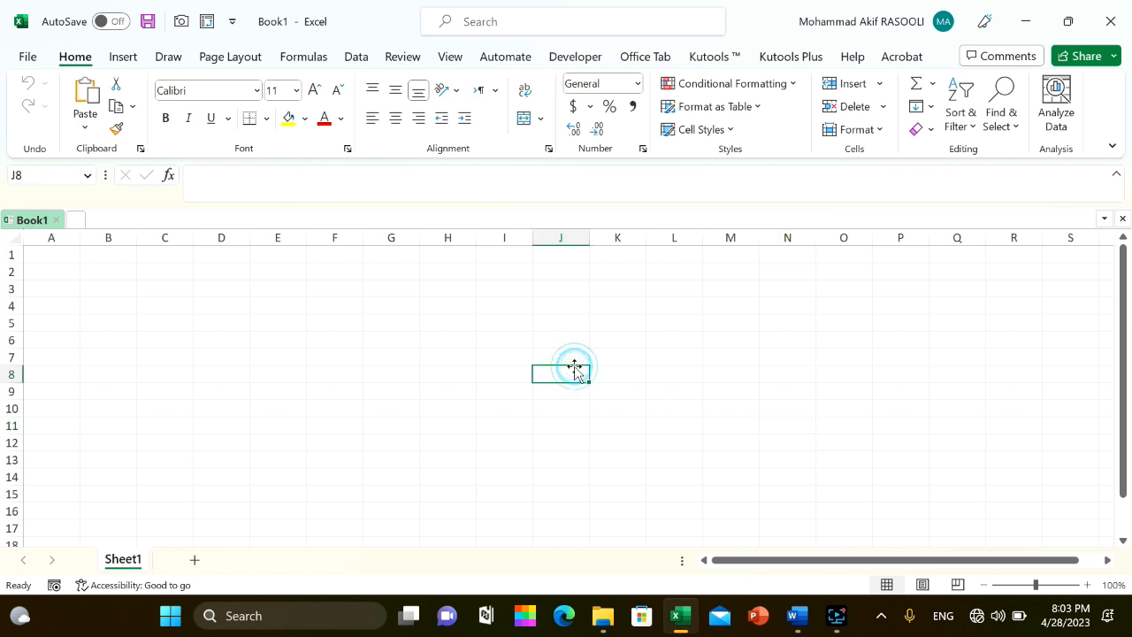
{"action": "key", "text": "Alt+F11"}
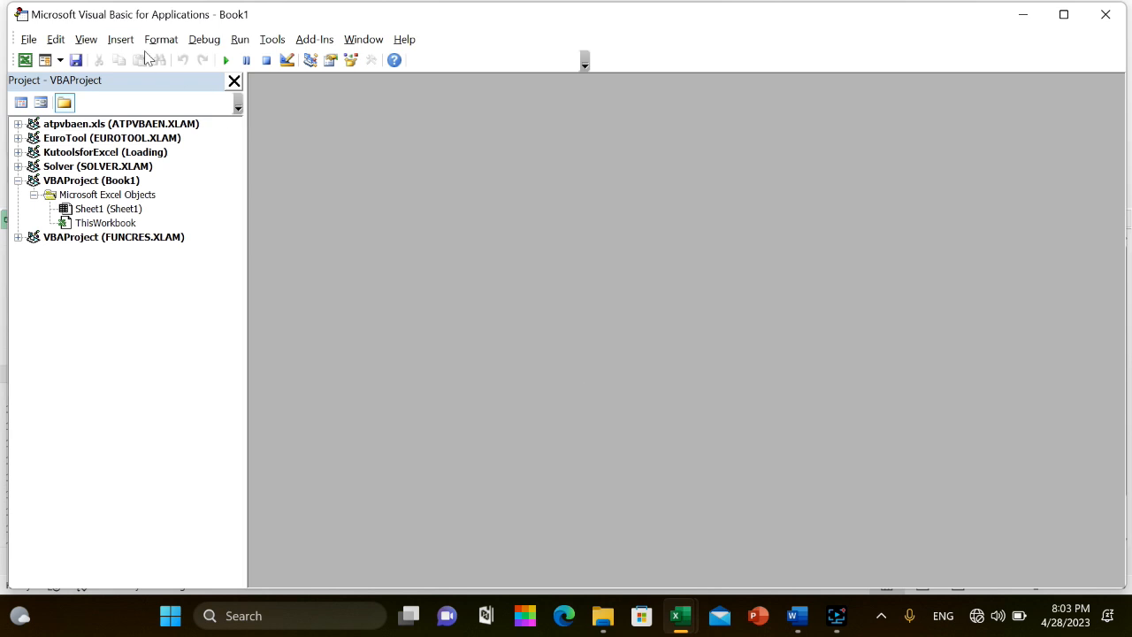
Step: Insert a new code module into the Book1 project via Insert > Module
{"action": "left_click", "coordinate": [135, 39]}
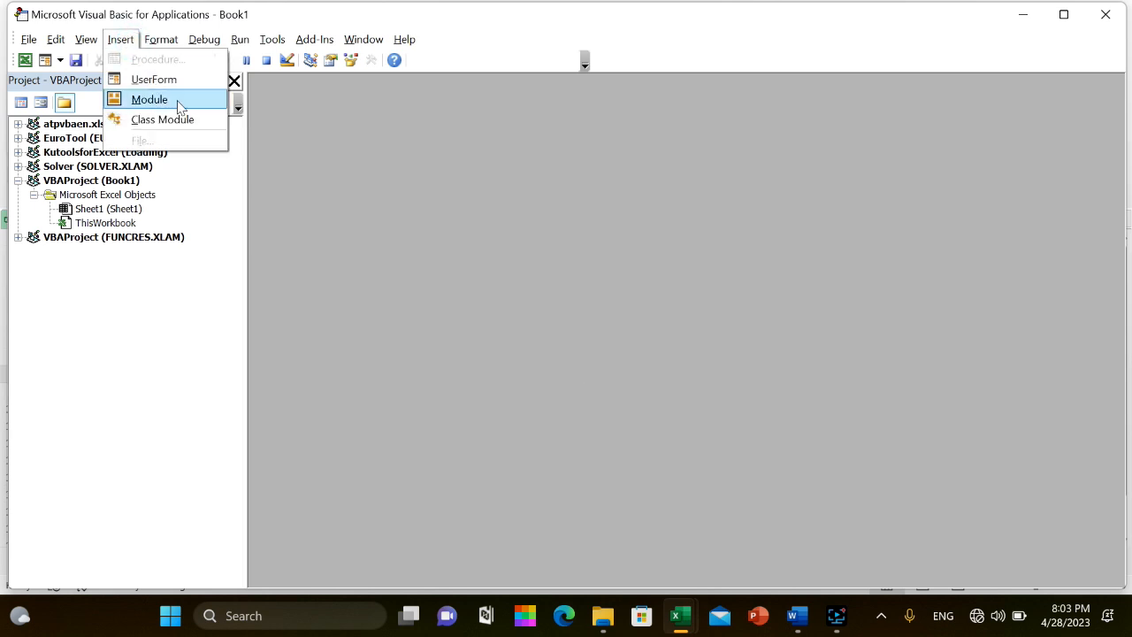
{"action": "left_click", "coordinate": [149, 99]}
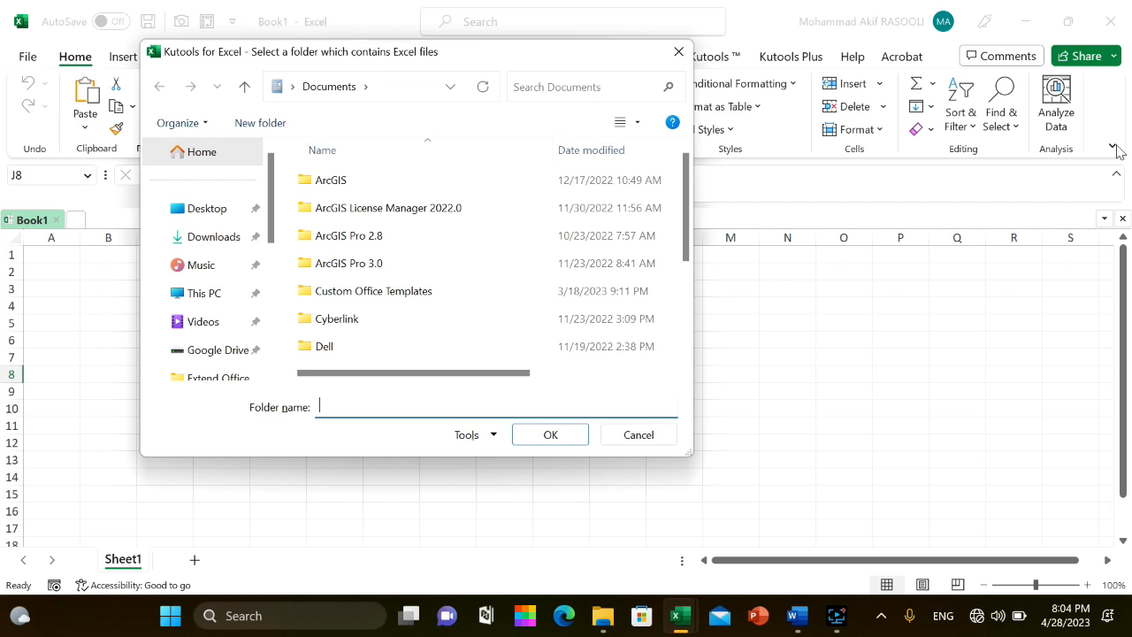
{"action": "mouse_move", "coordinate": [408, 247]}
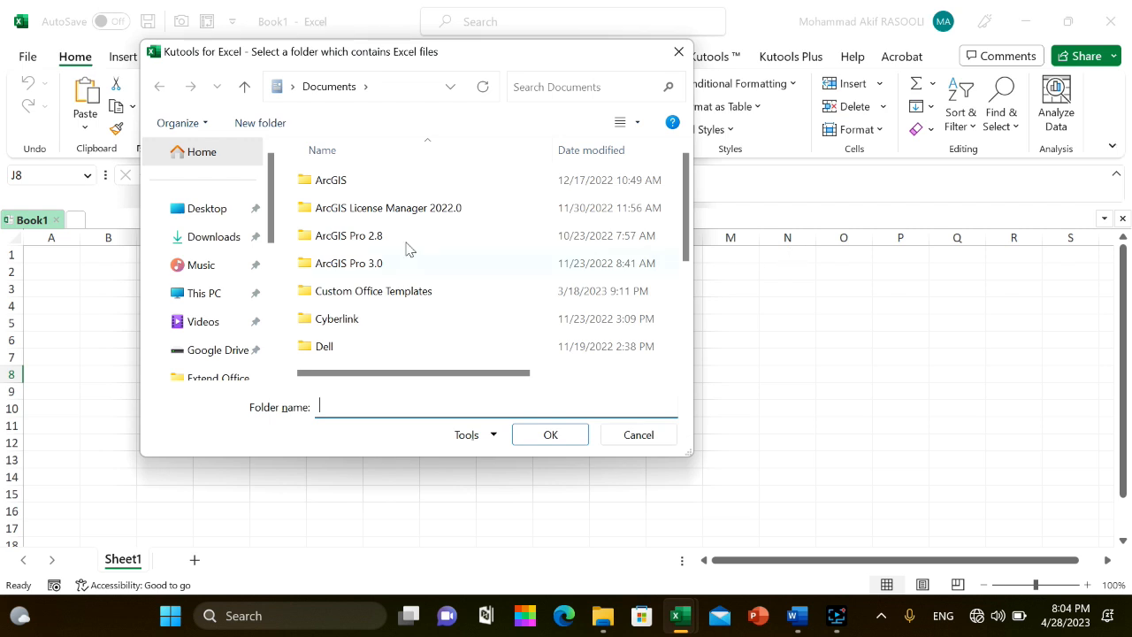
Step: Choose the source folder of Excel workbooks in the Kutools dialog
{"action": "left_click", "coordinate": [207, 208]}
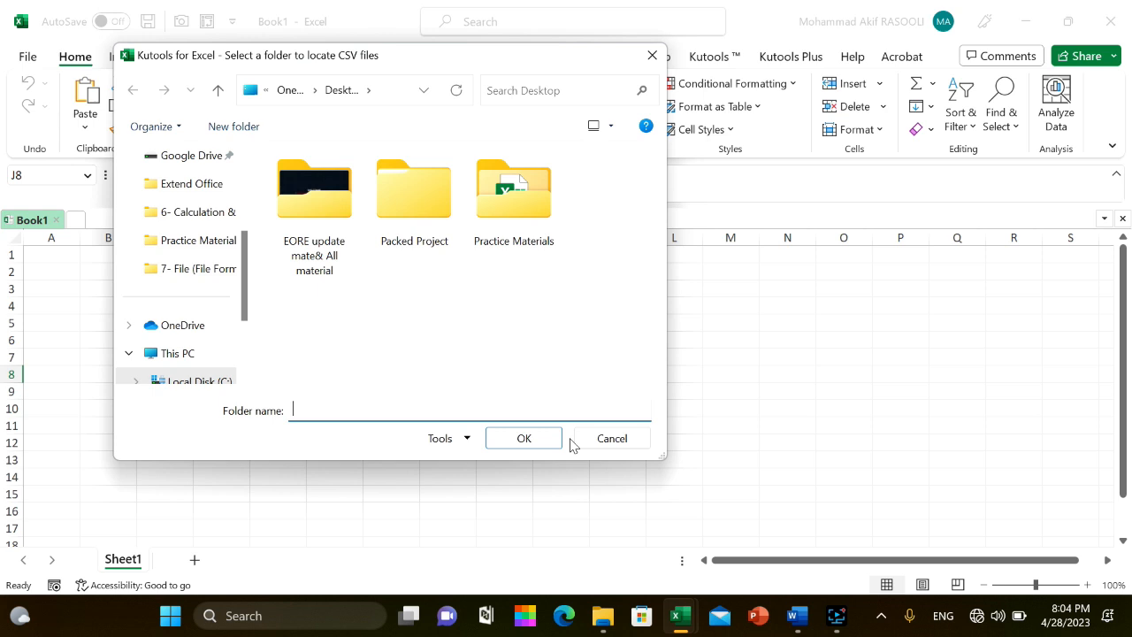
{"action": "mouse_move", "coordinate": [414, 245]}
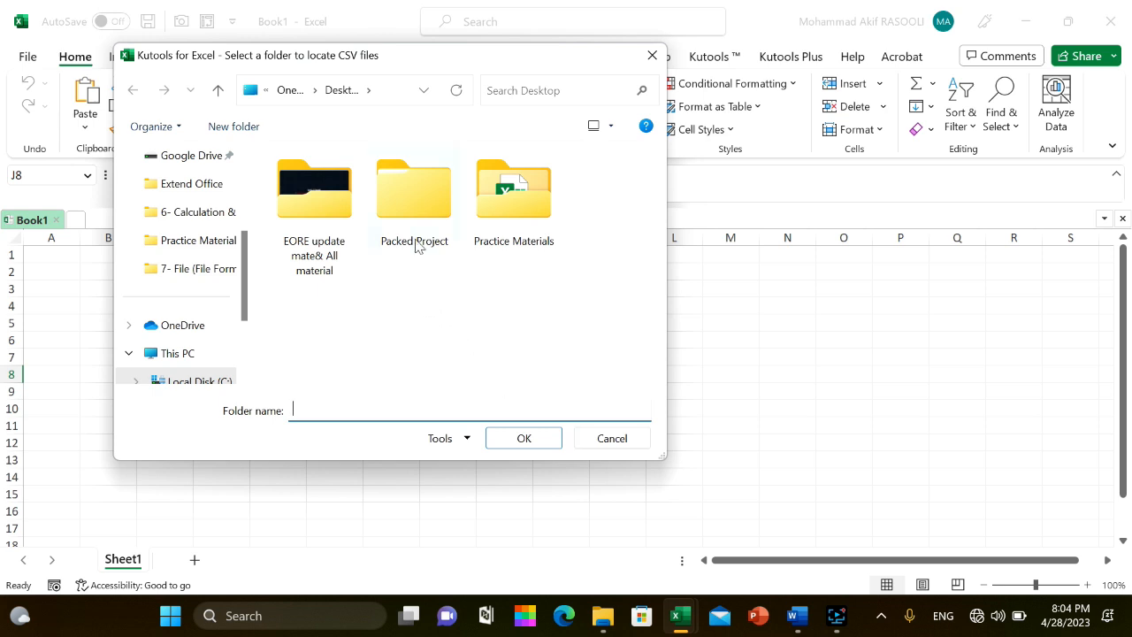
Step: Browse into Practice Materials to pick its CSV folder as the destination
{"action": "double_click", "coordinate": [513, 187]}
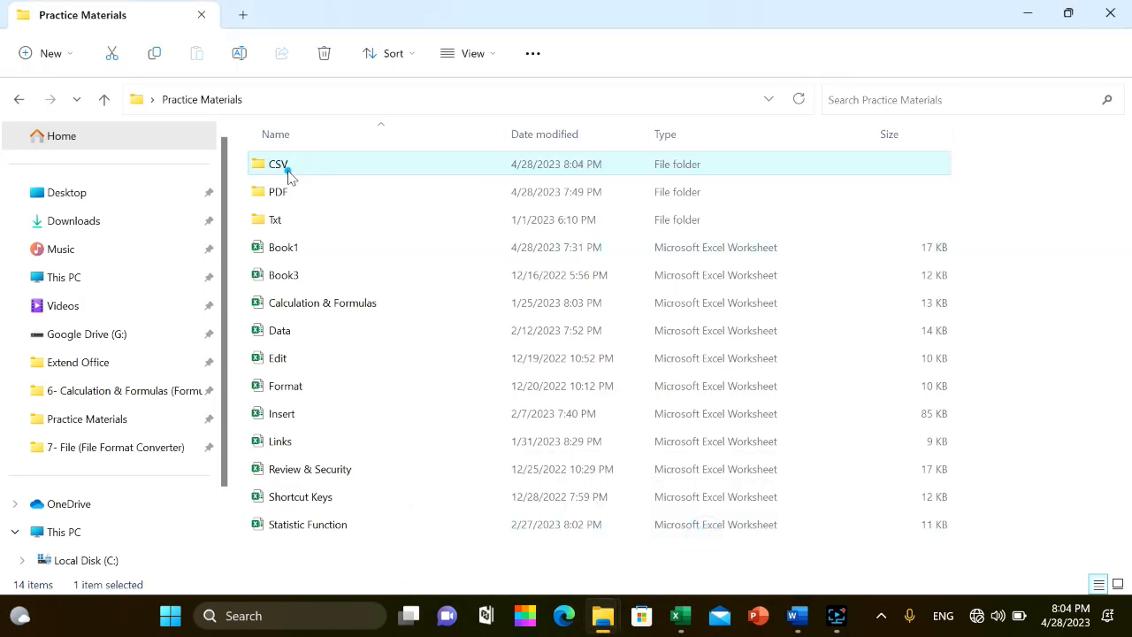
Step: Open the CSV folder to view the eleven freshly dated converted CSV files
{"action": "double_click", "coordinate": [278, 163]}
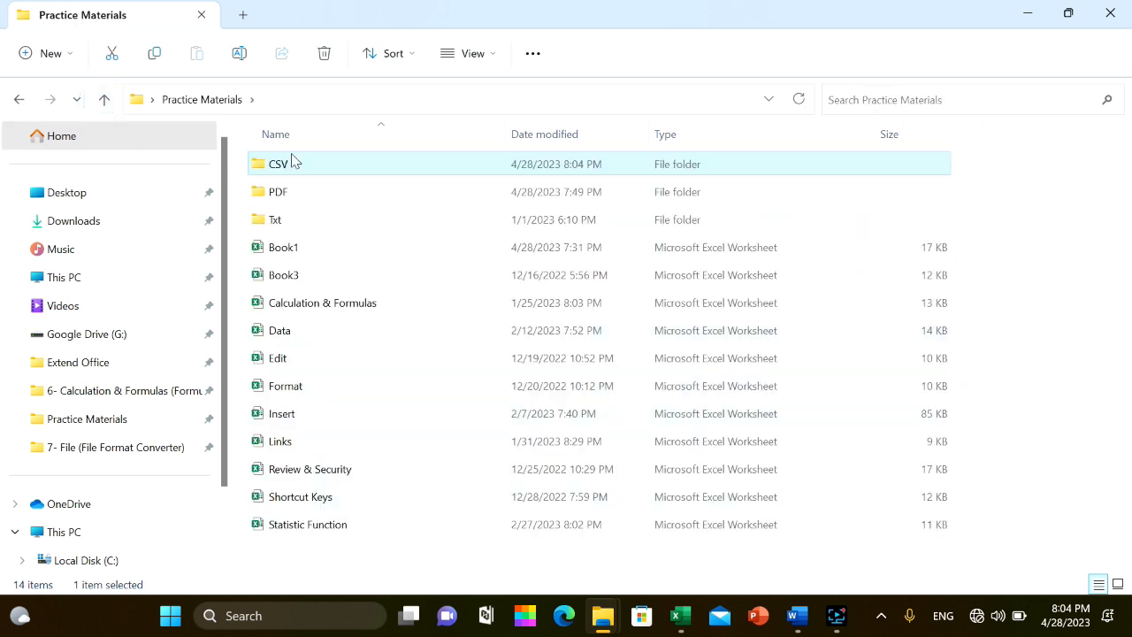
{"action": "double_click", "coordinate": [276, 163]}
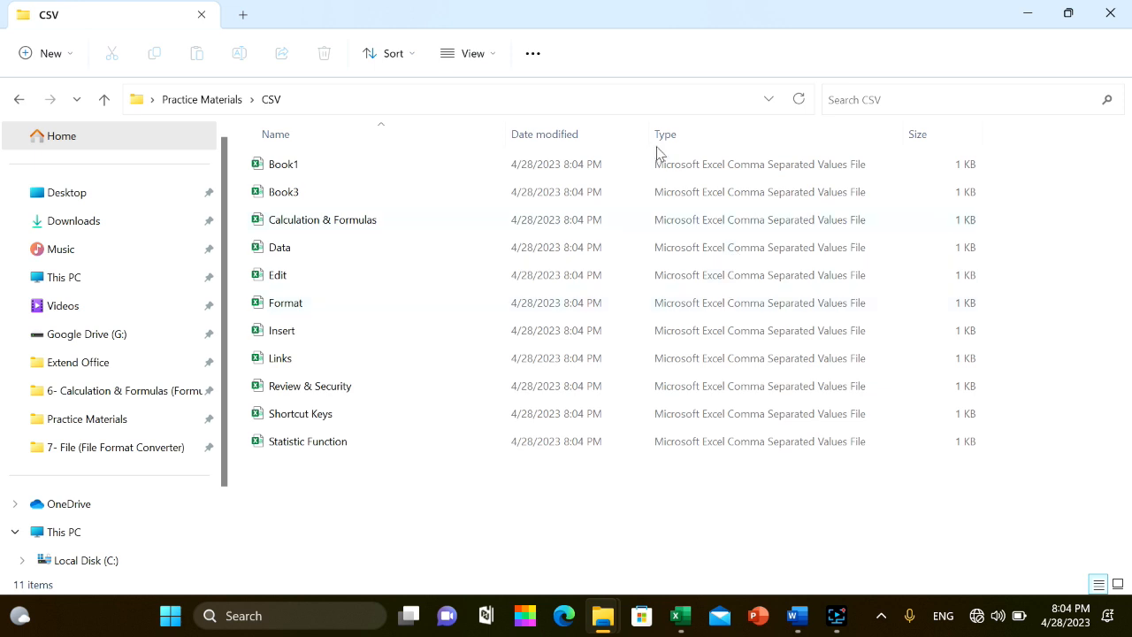
{"action": "mouse_move", "coordinate": [679, 183]}
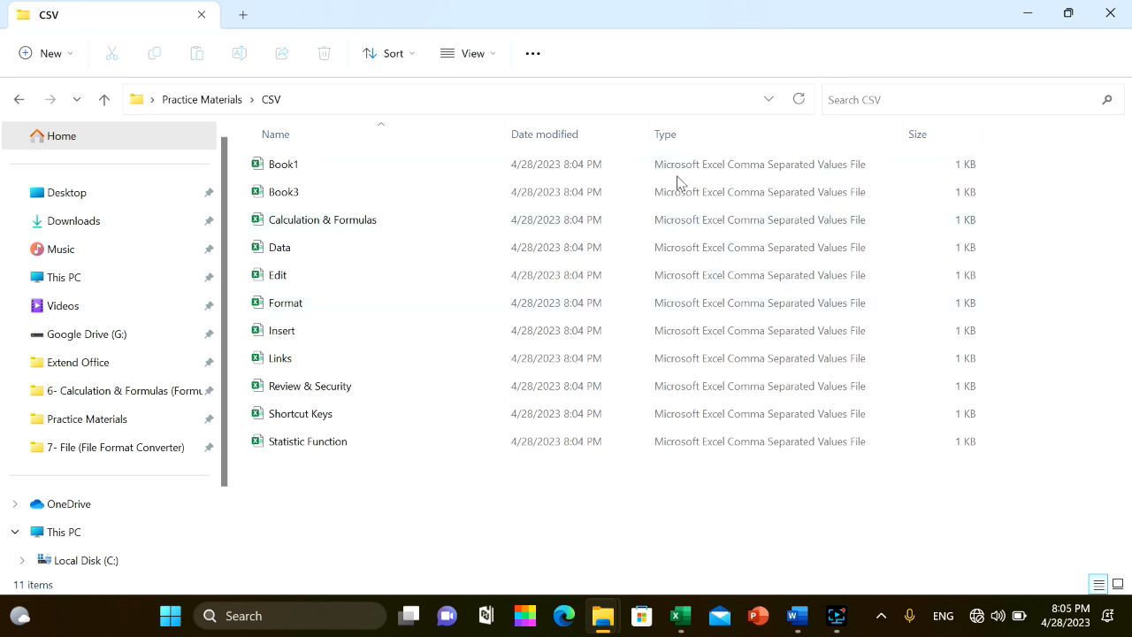
{"action": "mouse_move", "coordinate": [725, 547]}
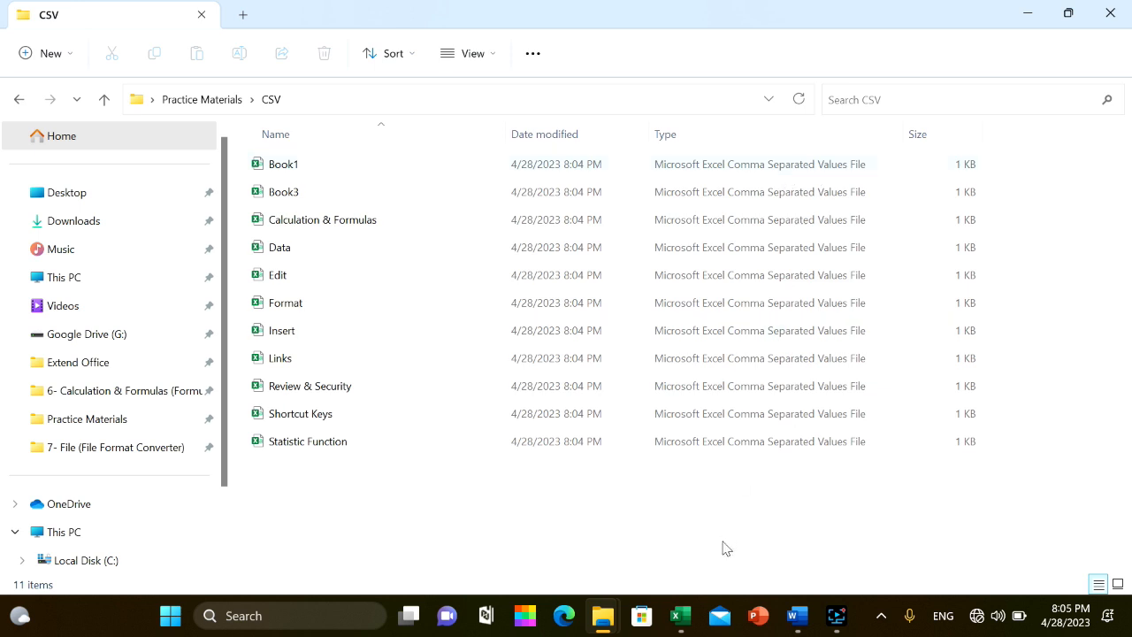